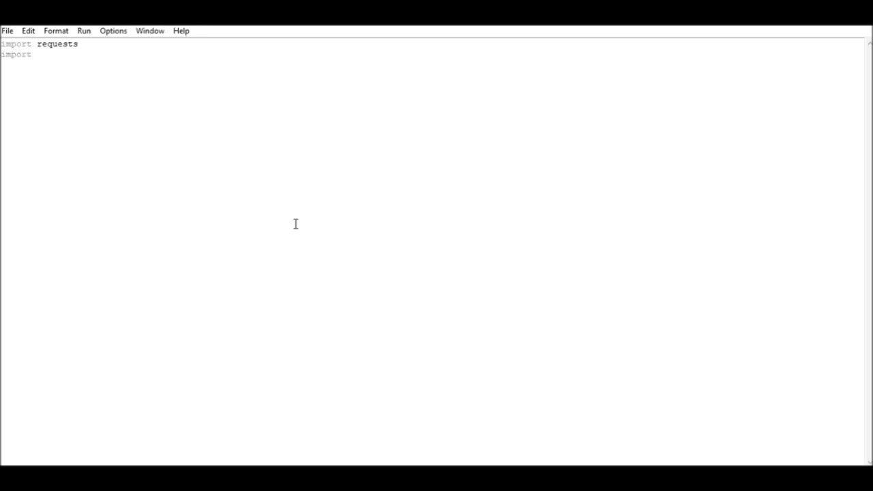
Step: Complete the second import line as 'import json'
{"action": "type", "text": "json"}
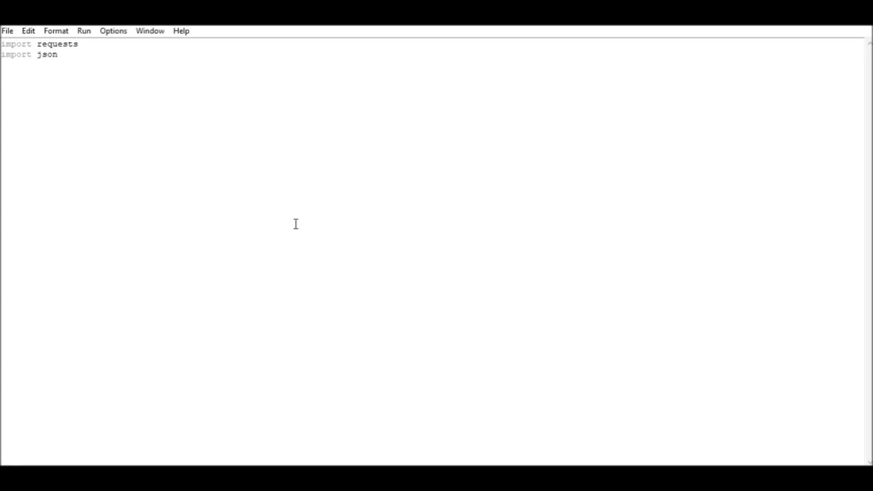
Step: Type the line response = requests.get('') with an empty URL
{"action": "type", "text": "respons"}
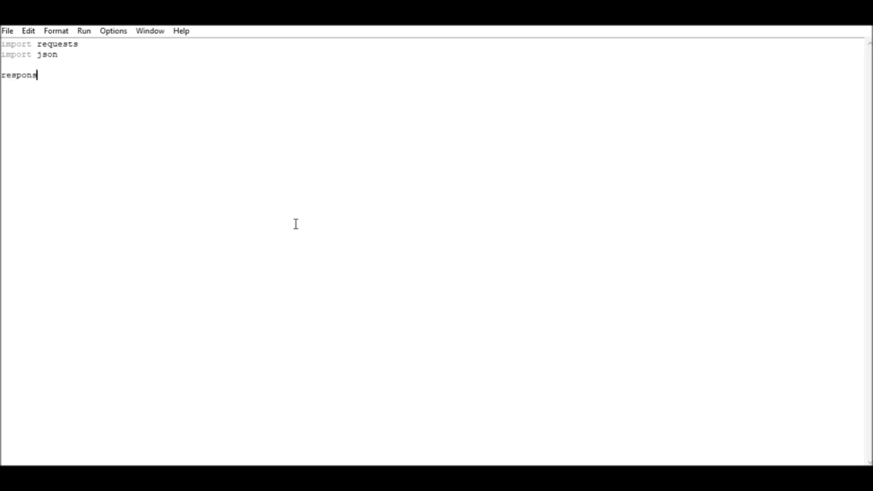
{"action": "type", "text": "e ="}
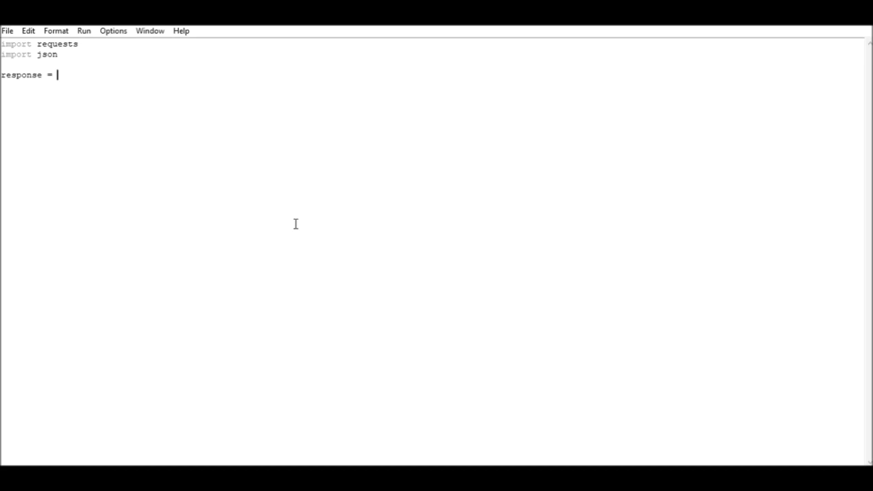
{"action": "type", "text": "requ"}
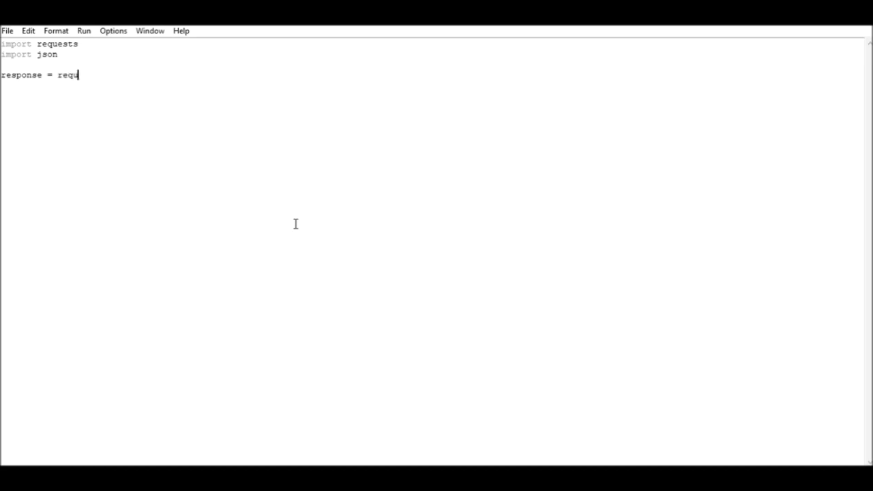
{"action": "type", "text": "ests.g"}
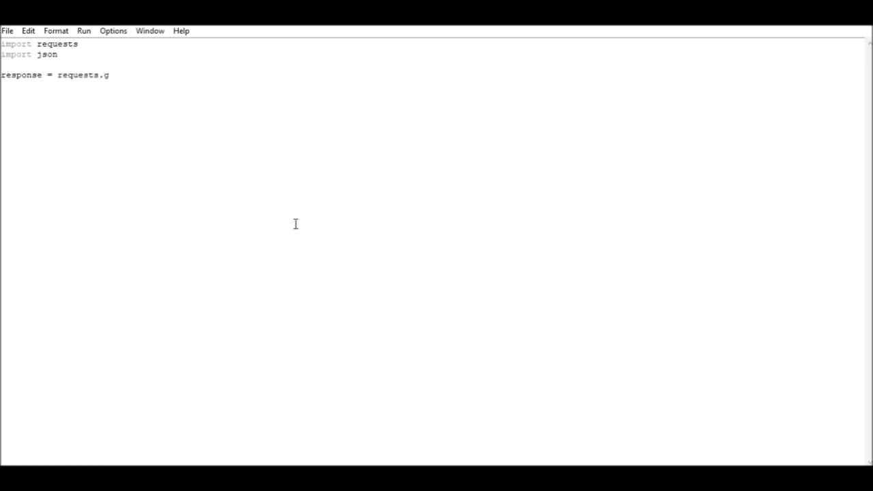
{"action": "type", "text": "et()"}
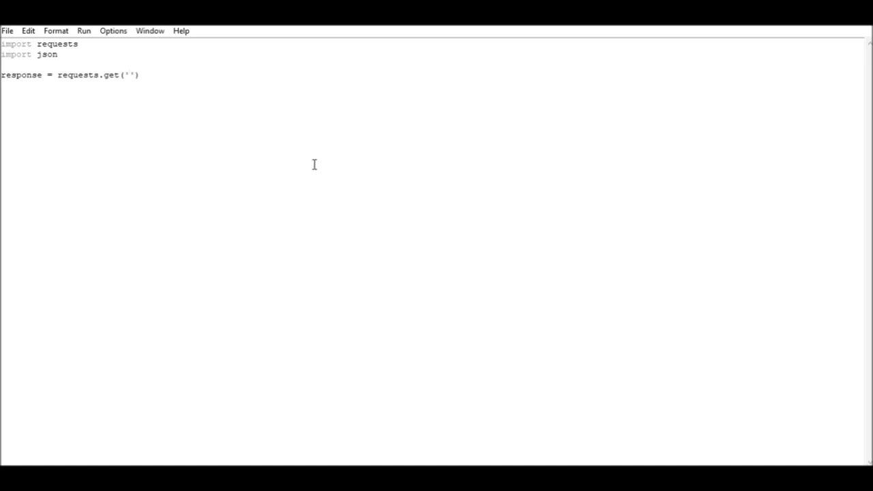
{"action": "type", "text": "https;??api"}
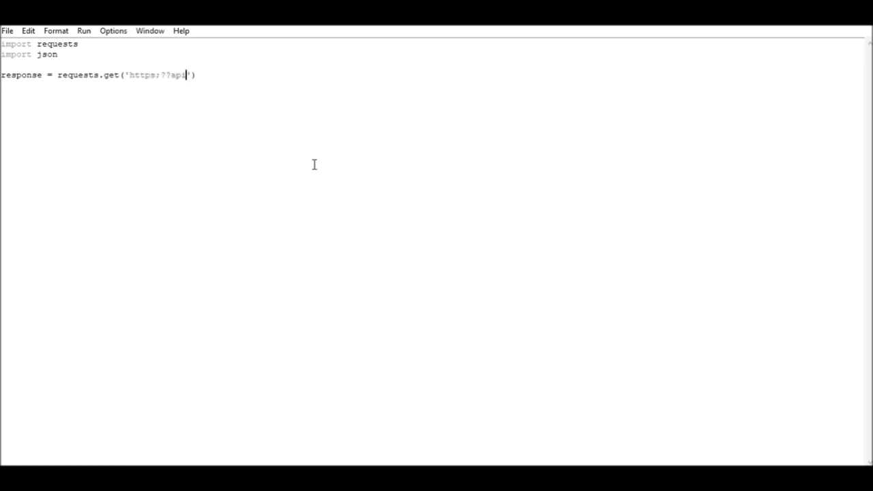
{"action": "key", "text": "Backspace"}
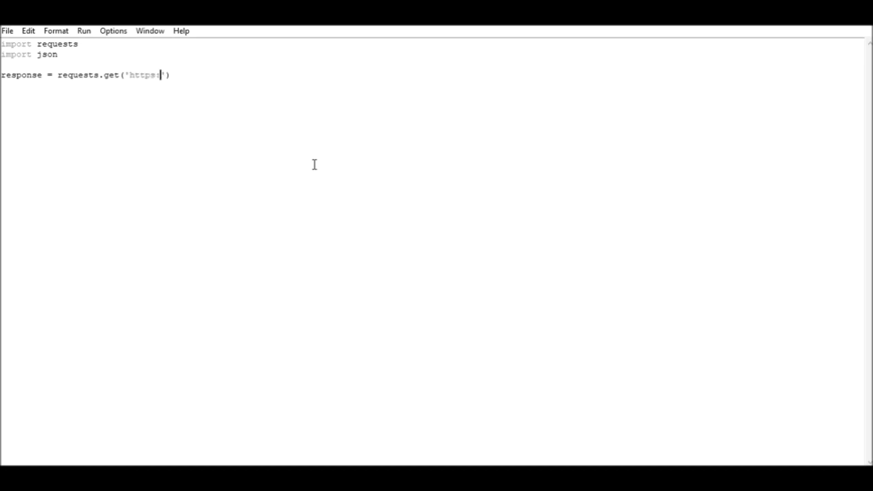
{"action": "type", "text": "://"}
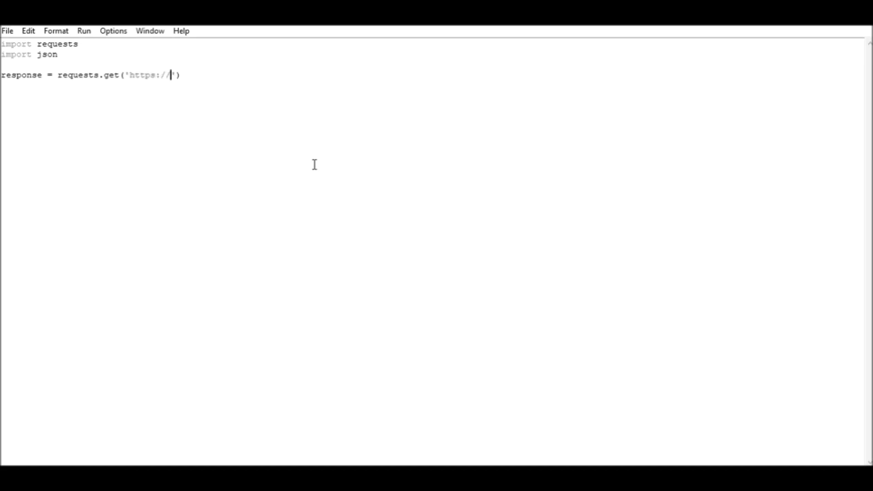
{"action": "type", "text": "api."}
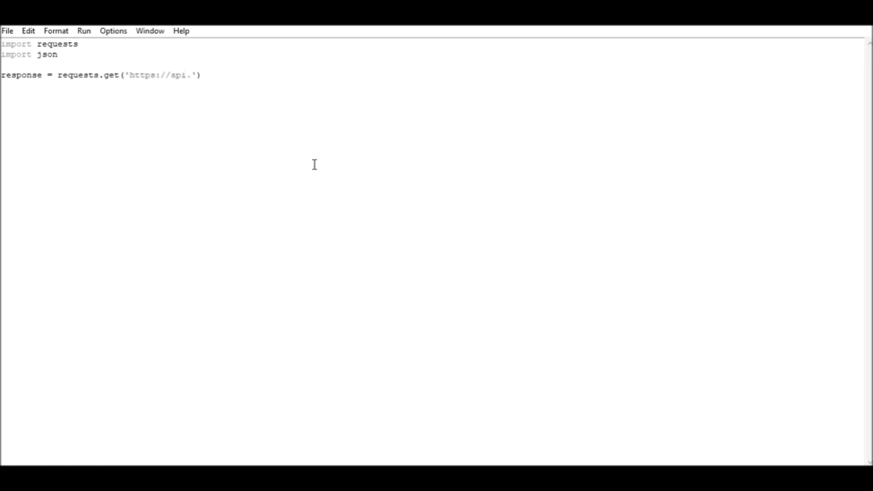
{"action": "type", "text": "coinbase.com"}
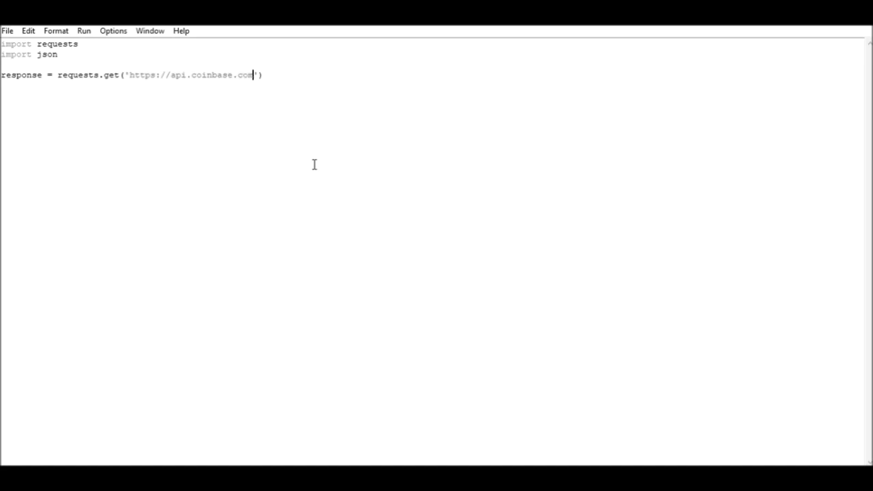
{"action": "type", "text": "/v2/"}
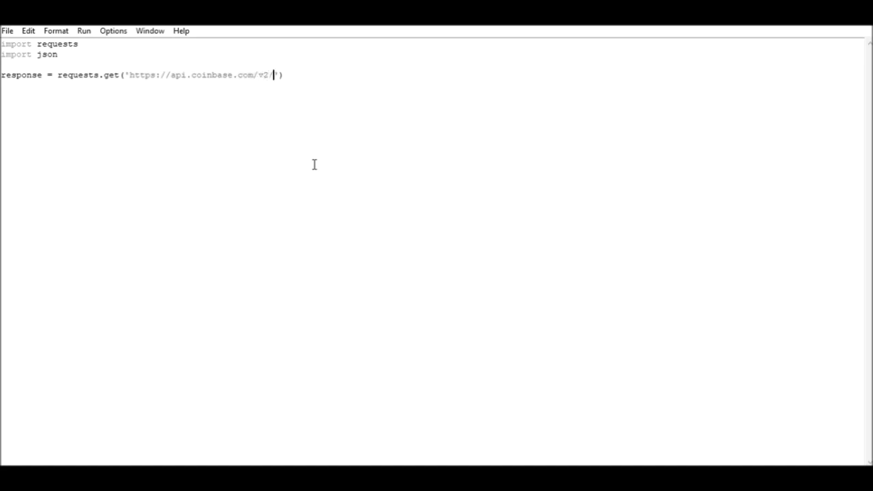
{"action": "type", "text": "prices"}
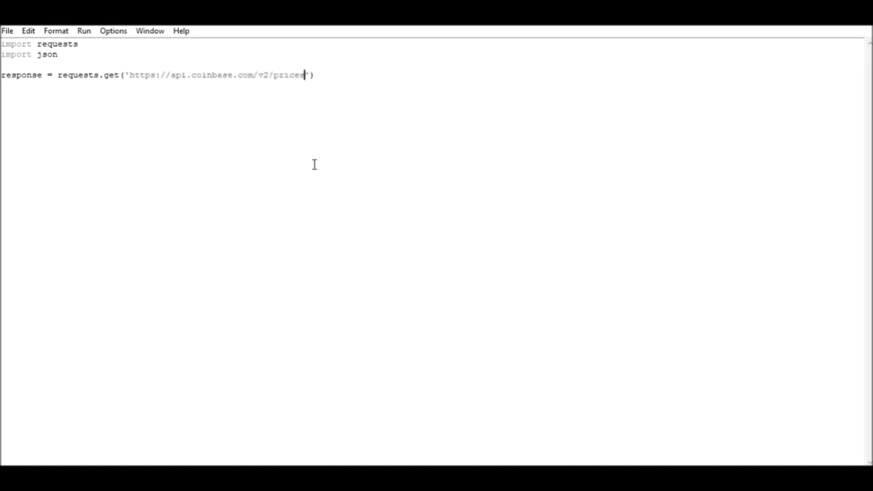
{"action": "type", "text": "/"}
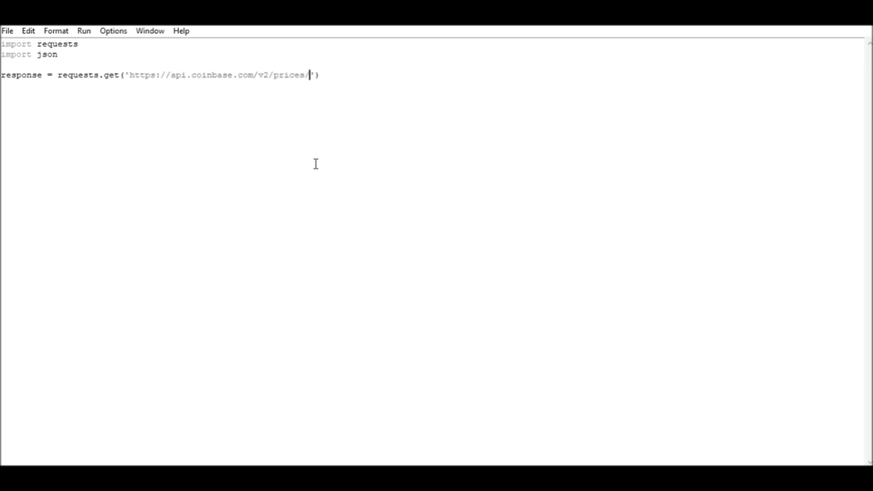
Step: Finish the URL with 'BTC-USD/spot' and close the quotes and parentheses
{"action": "type", "text": "BTC"}
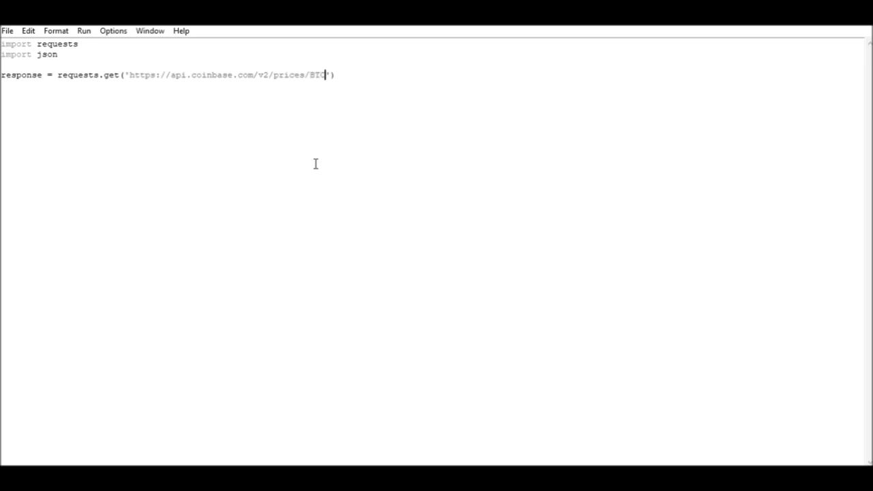
{"action": "type", "text": "')"}
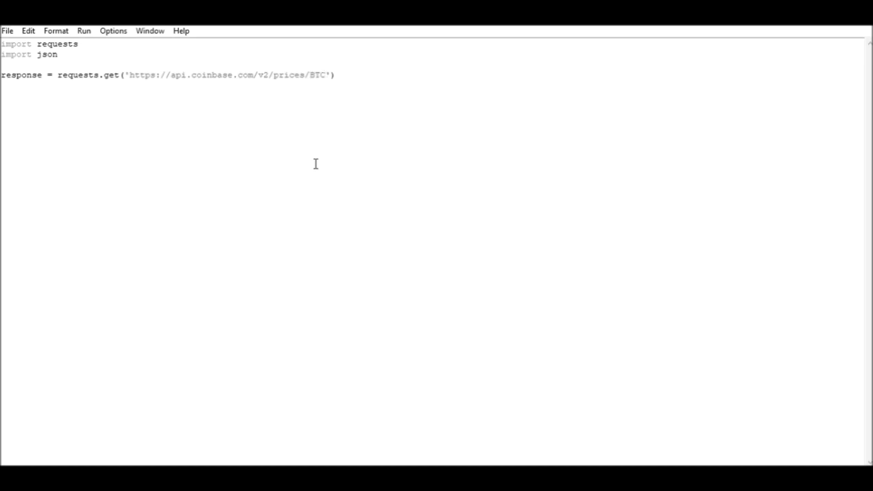
{"action": "type", "text": "-US"}
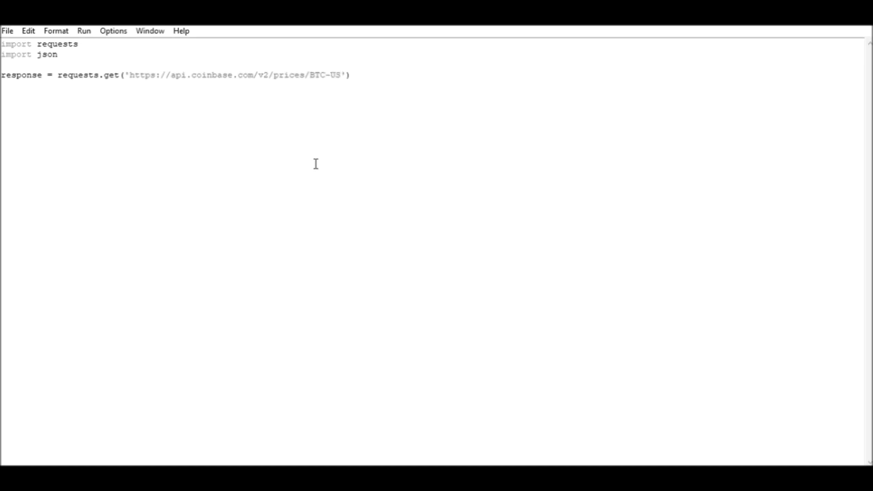
{"action": "type", "text": "D"}
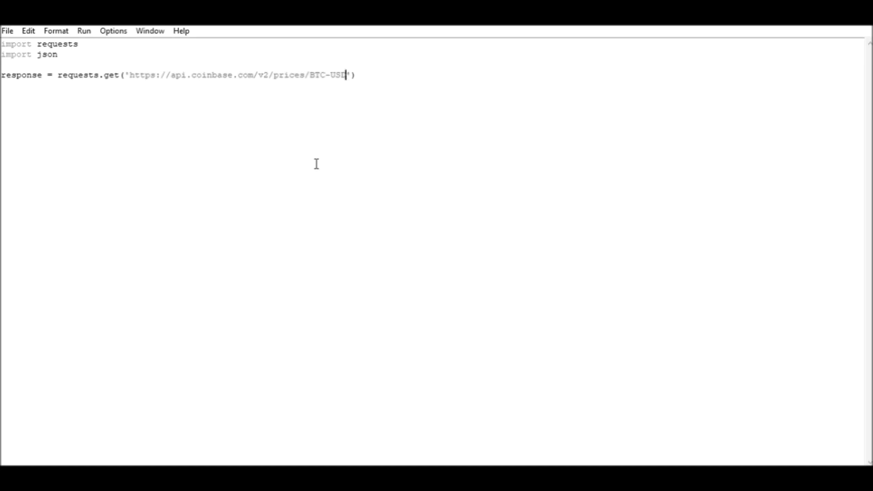
{"action": "type", "text": "/"}
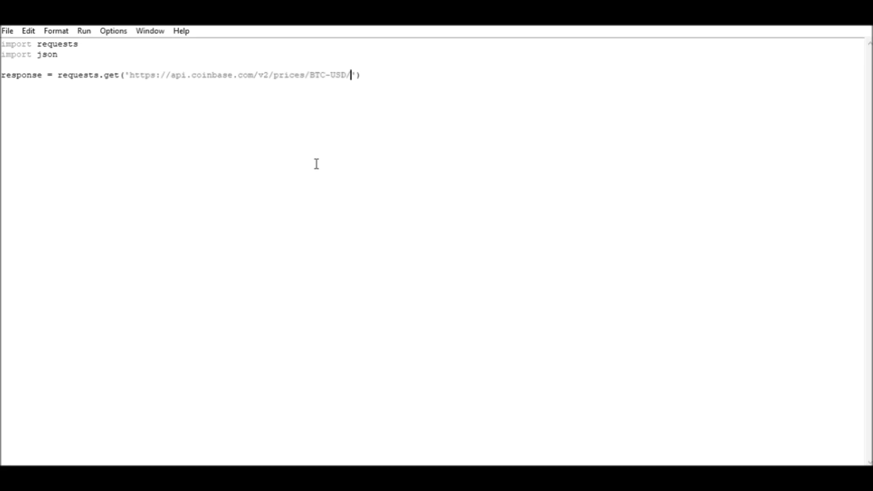
{"action": "type", "text": "spot"}
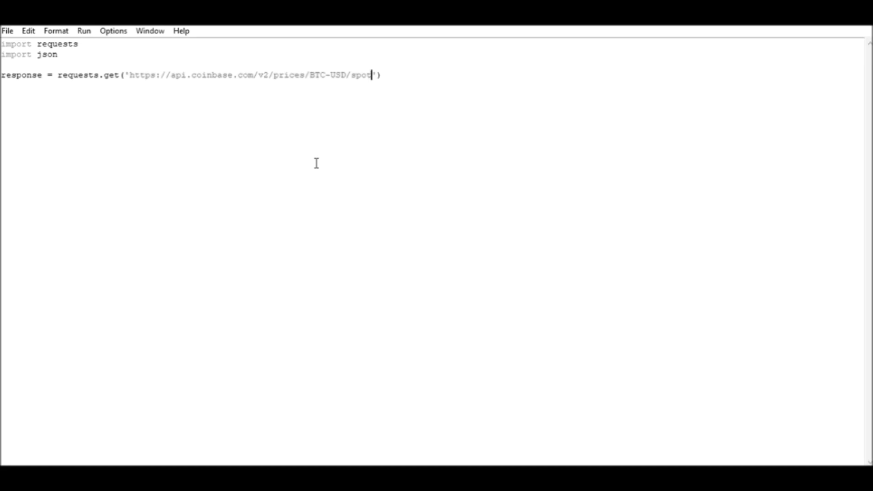
{"action": "type", "text": "'"}
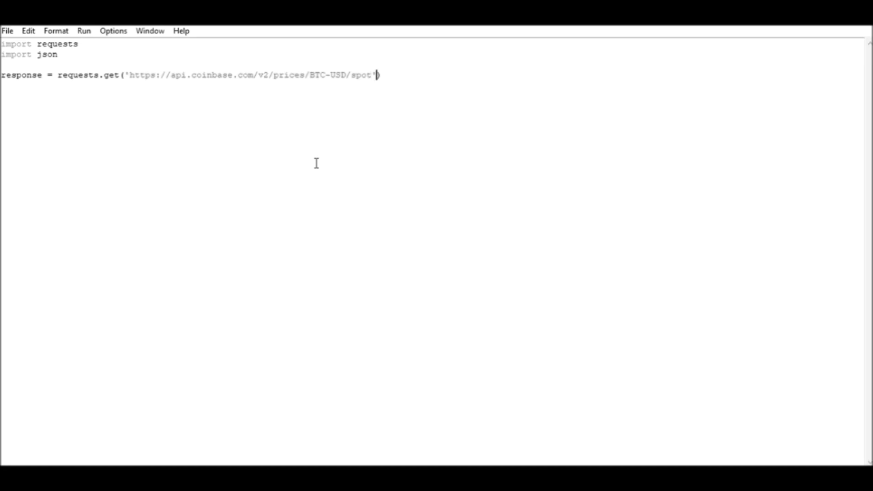
{"action": "type", "text": ")"}
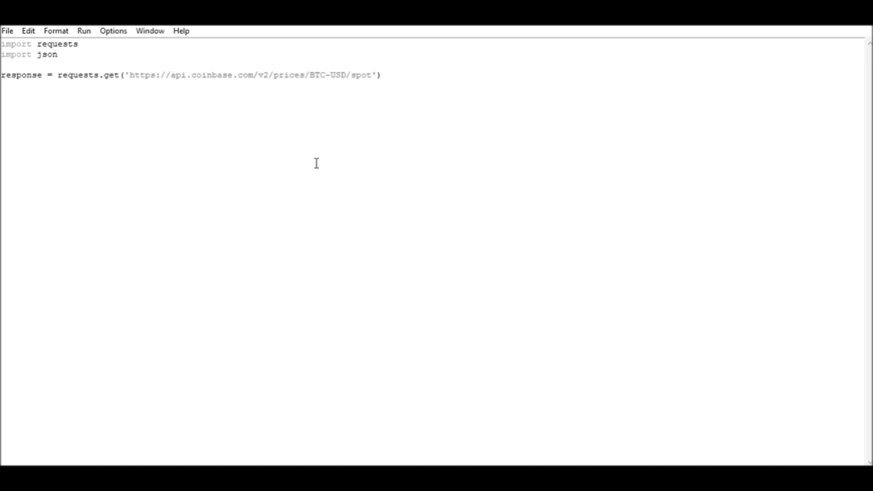
Step: Write data = response.json() and return to that line to fix the misspelling
{"action": "type", "text": "data = re"}
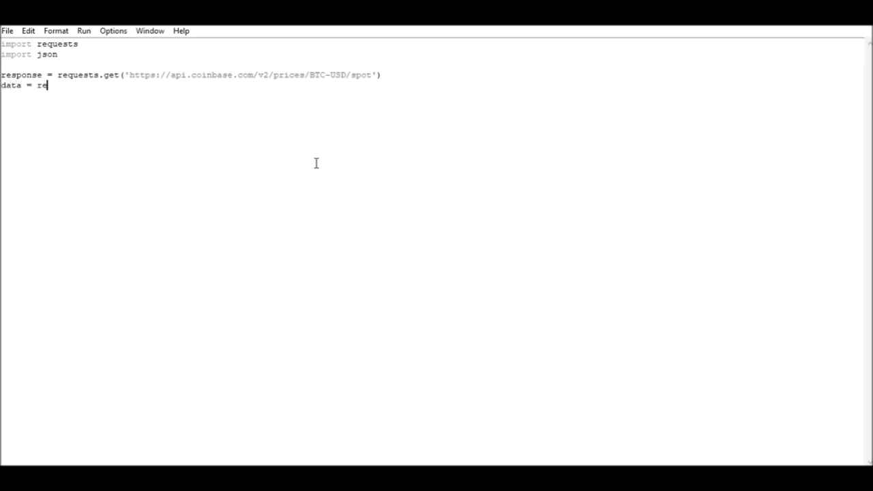
{"action": "type", "text": "ponse.json"}
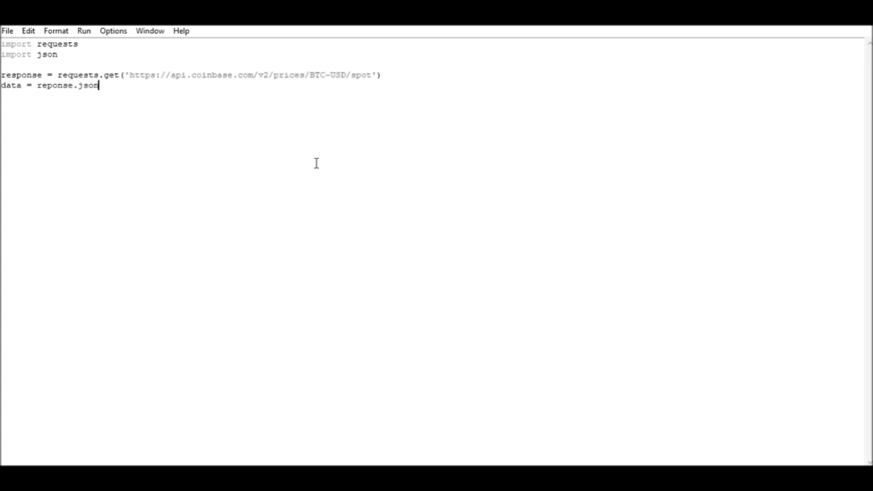
{"action": "type", "text": "()"}
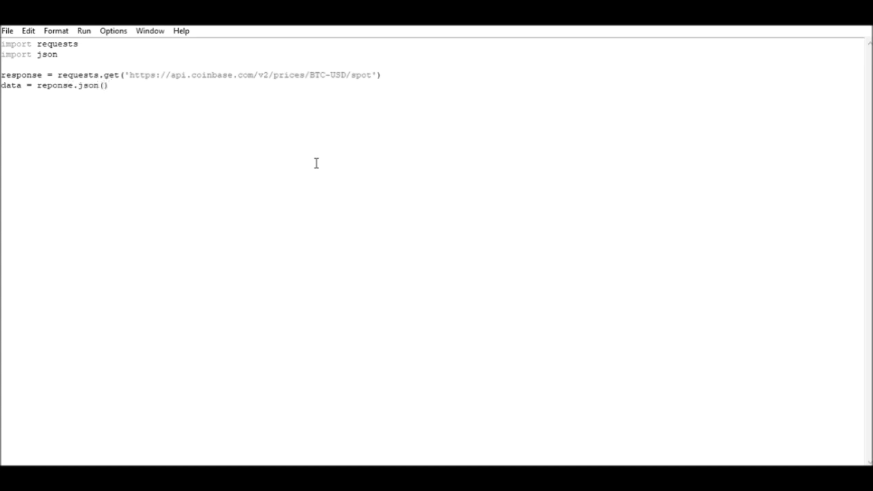
{"action": "left_click", "coordinate": [60, 85]}
{"action": "type", "text": "s"}
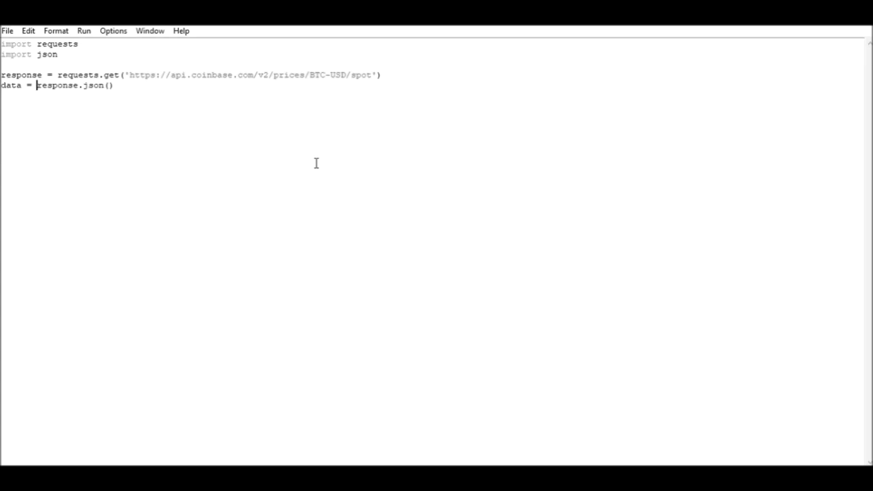
Step: Wrap the call in json.dumps() and begin a print(d line below
{"action": "type", "text": "json."}
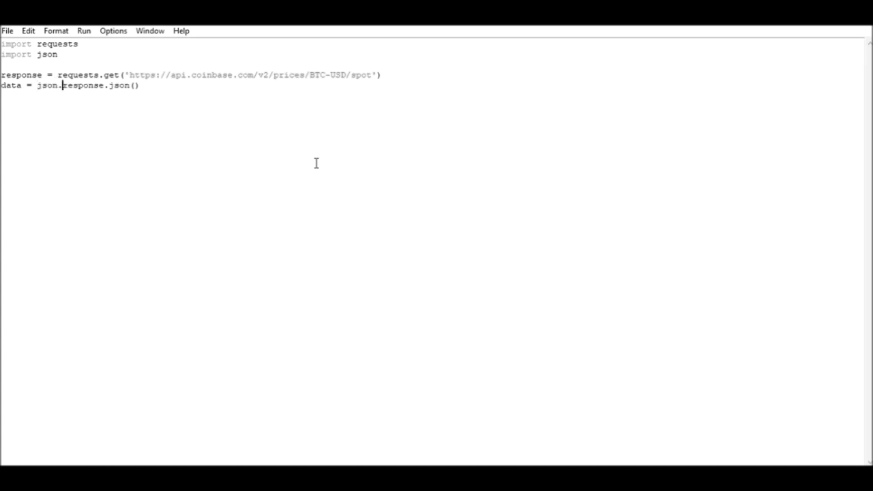
{"action": "type", "text": "dumps("}
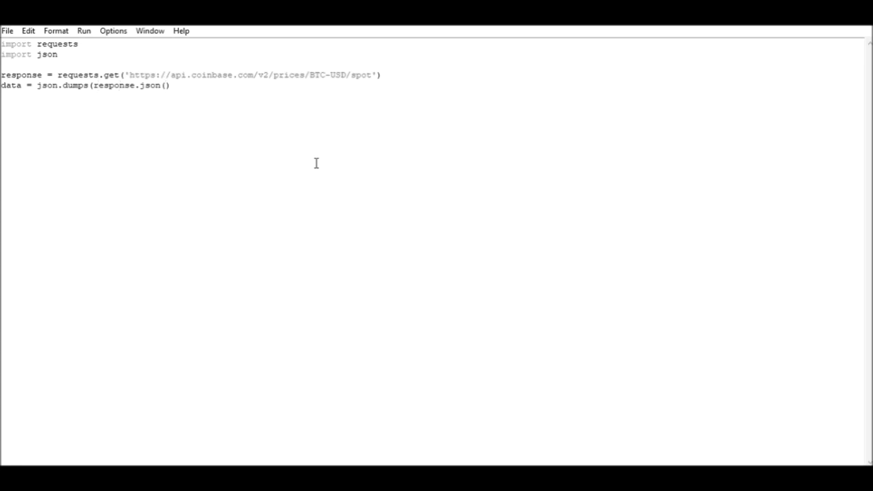
{"action": "type", "text": ")"}
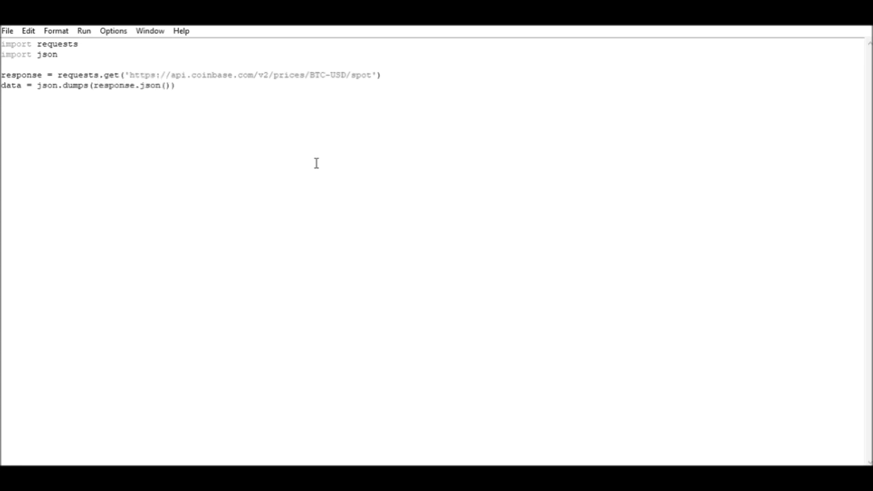
{"action": "type", "text": "print("}
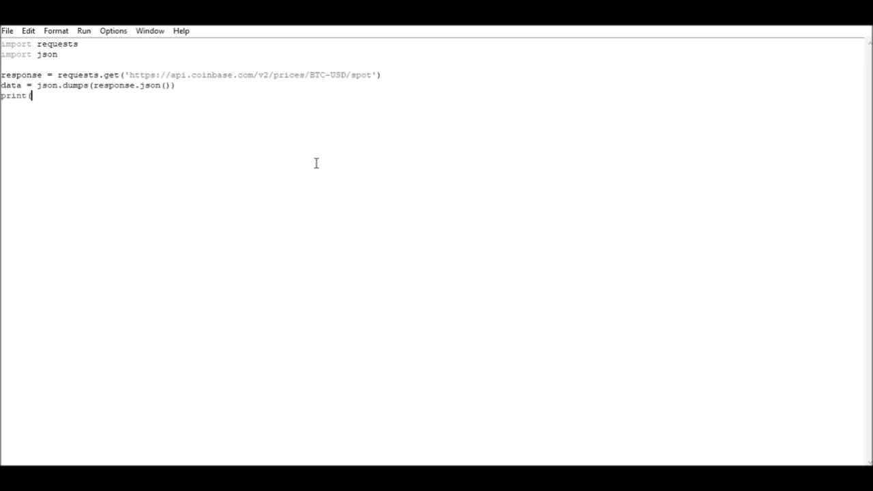
{"action": "type", "text": "d"}
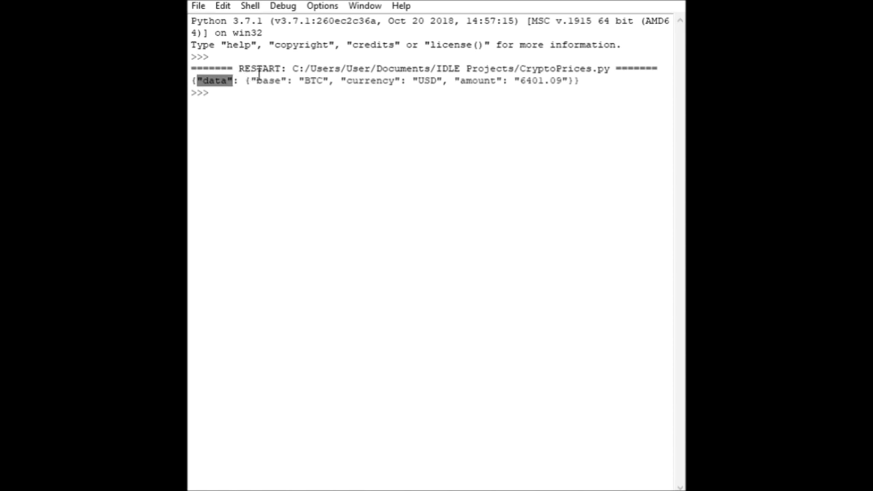
Step: Highlight the data, base, currency and amount keys in the shell's JSON output
{"action": "double_click", "coordinate": [266, 81]}
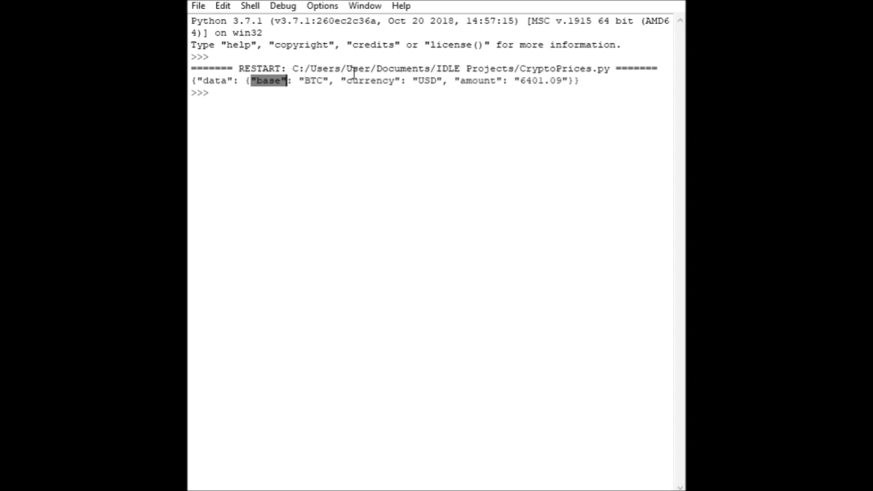
{"action": "double_click", "coordinate": [370, 81]}
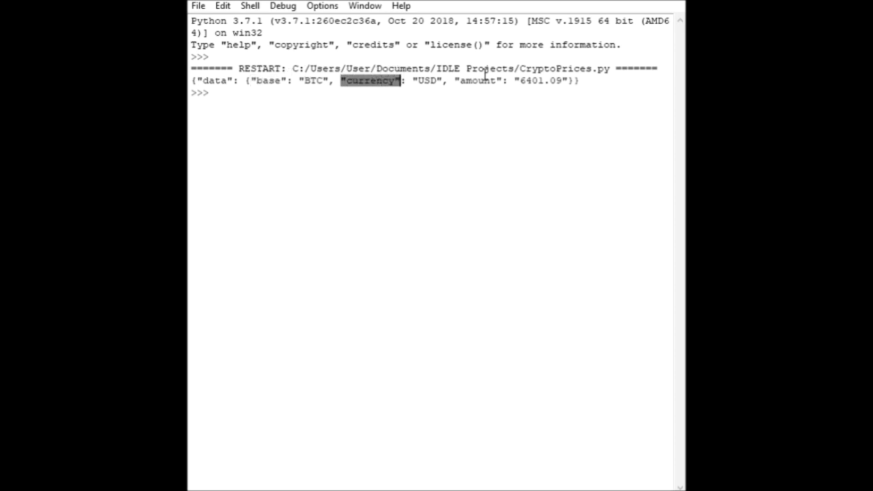
{"action": "double_click", "coordinate": [476, 81]}
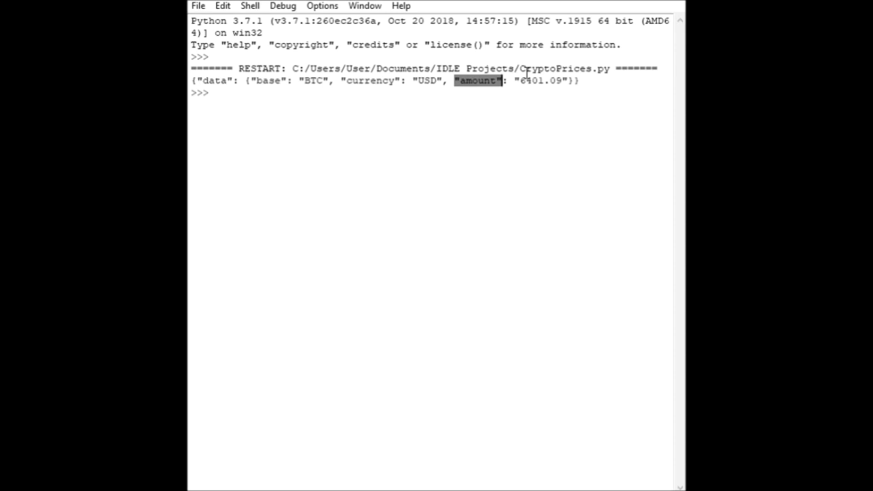
{"action": "double_click", "coordinate": [530, 80]}
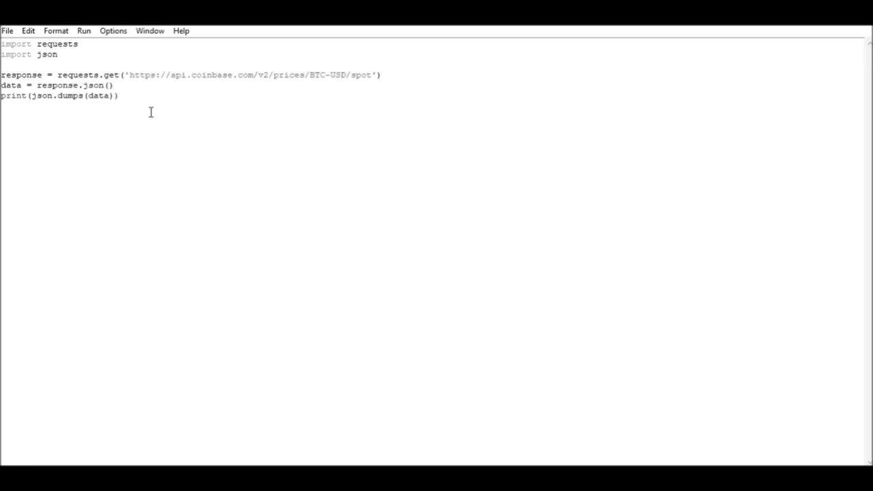
{"action": "mouse_move", "coordinate": [151, 109]}
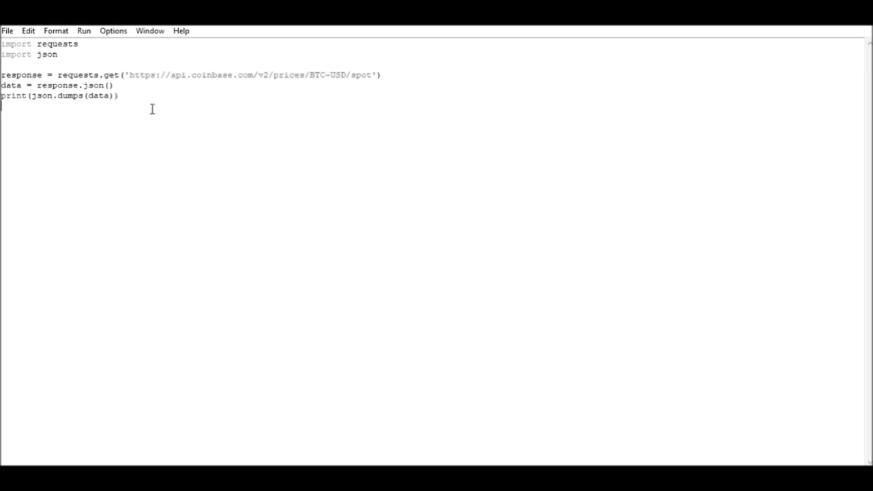
Step: Add a currency line extracting data["data"]["base"]
{"action": "type", "text": "cu"}
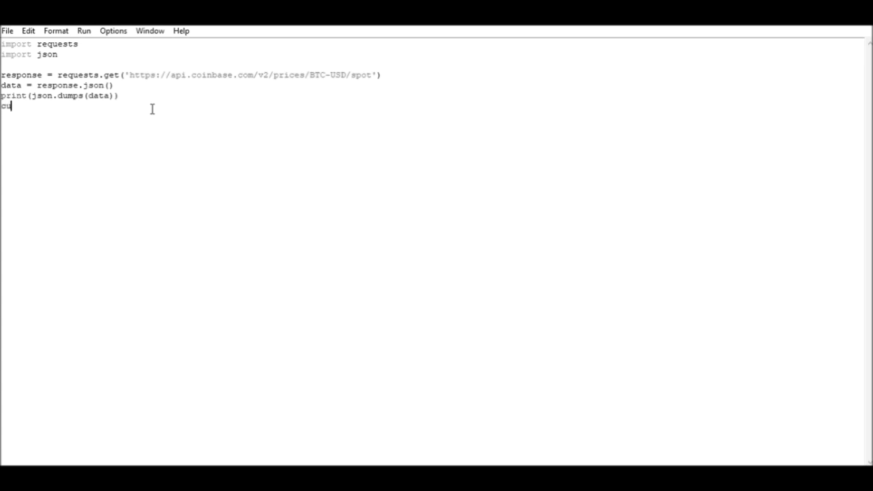
{"action": "type", "text": "rrenc"}
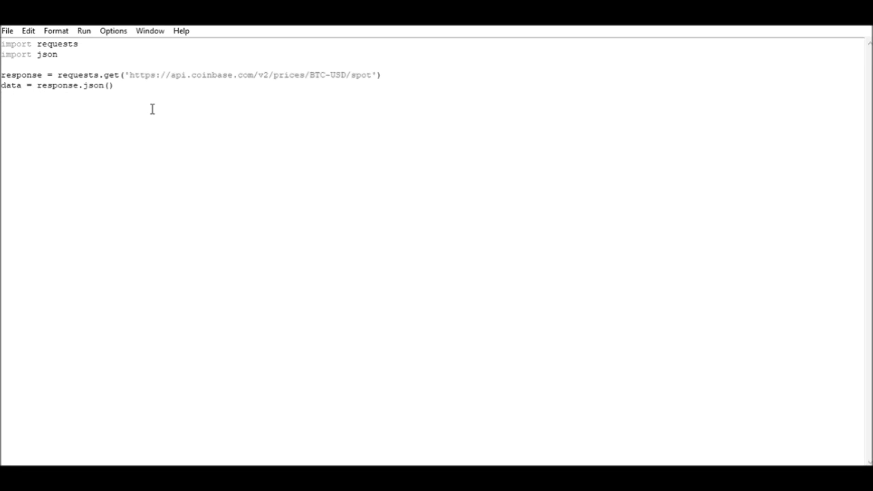
{"action": "type", "text": "currency ="}
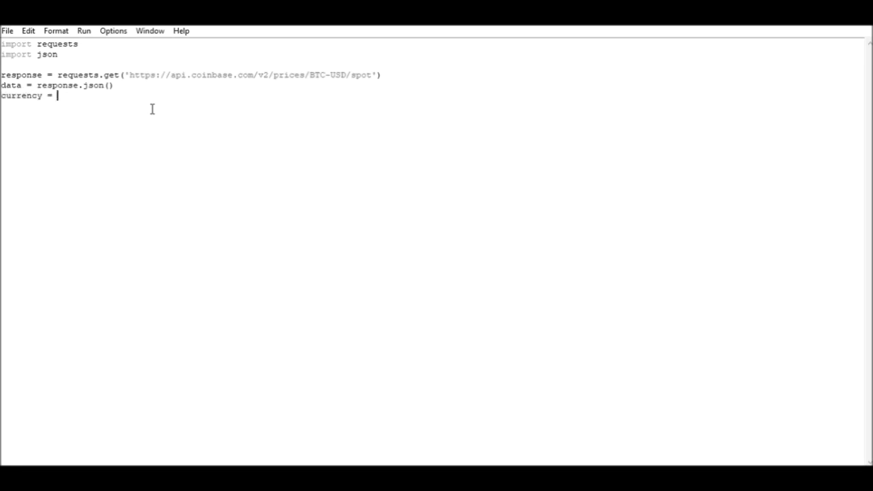
{"action": "type", "text": "data[\""}
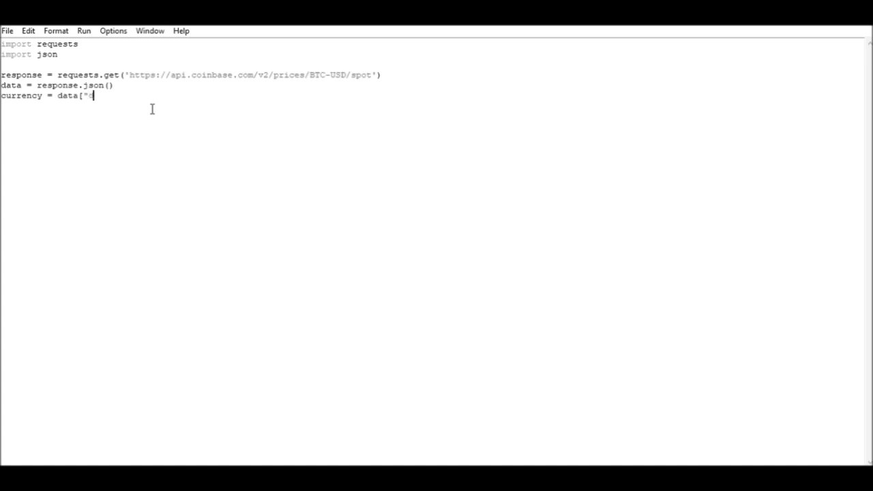
{"action": "type", "text": "data\""}
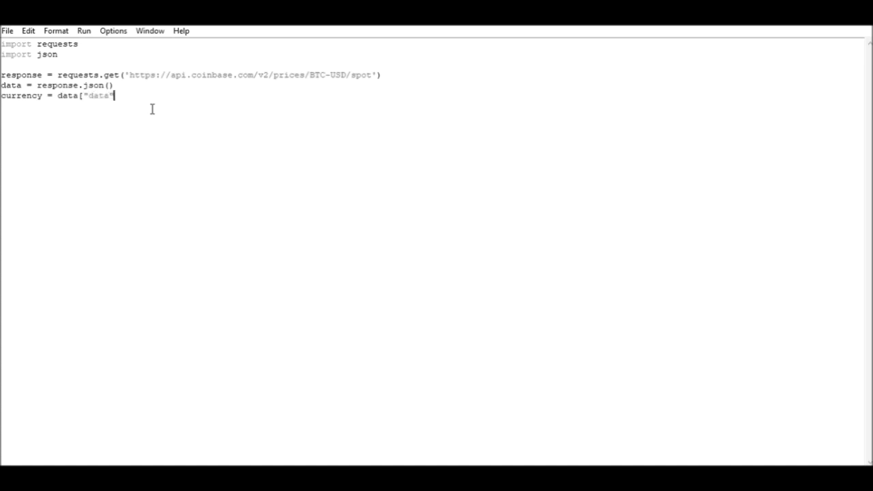
{"action": "type", "text": "[\"base"}
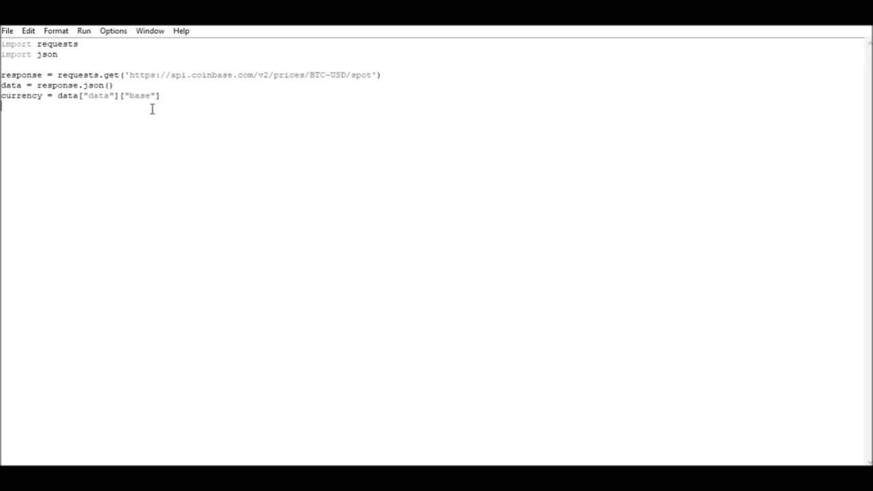
Step: Add price = data["data"]["amount"] and start a print statement on the next line
{"action": "type", "text": "price = data"}
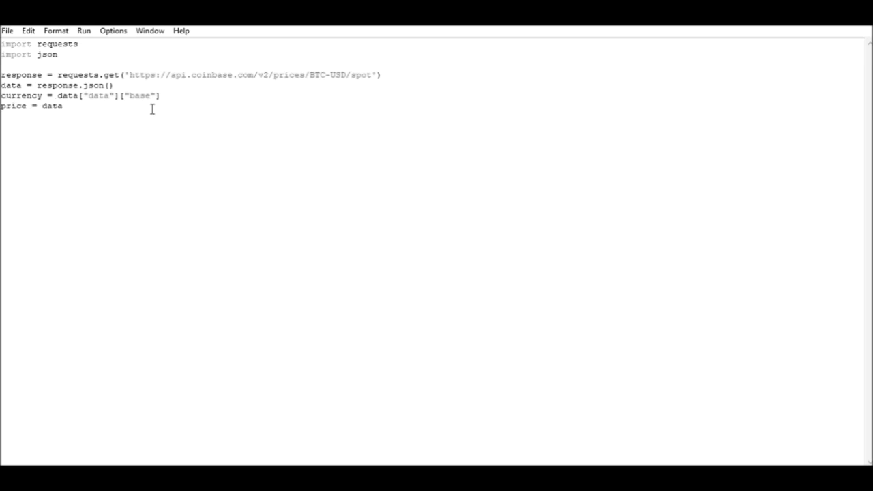
{"action": "type", "text": "[\"data"}
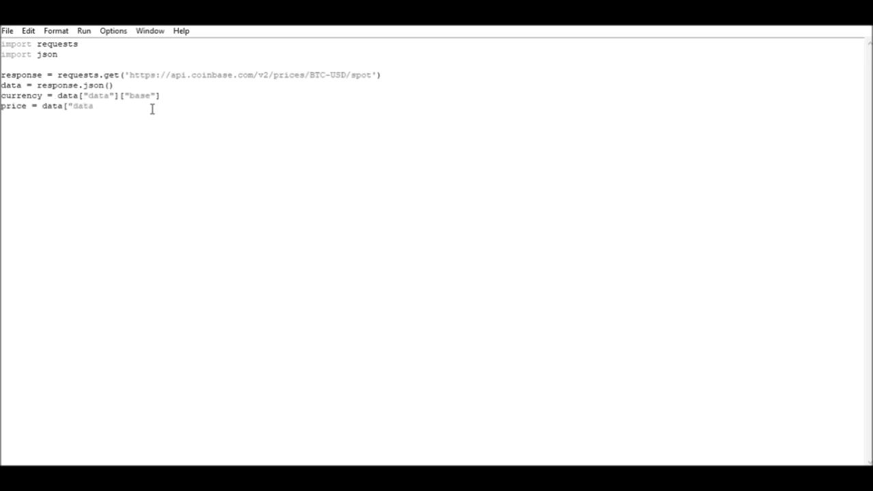
{"action": "type", "text": "\"][\"am"}
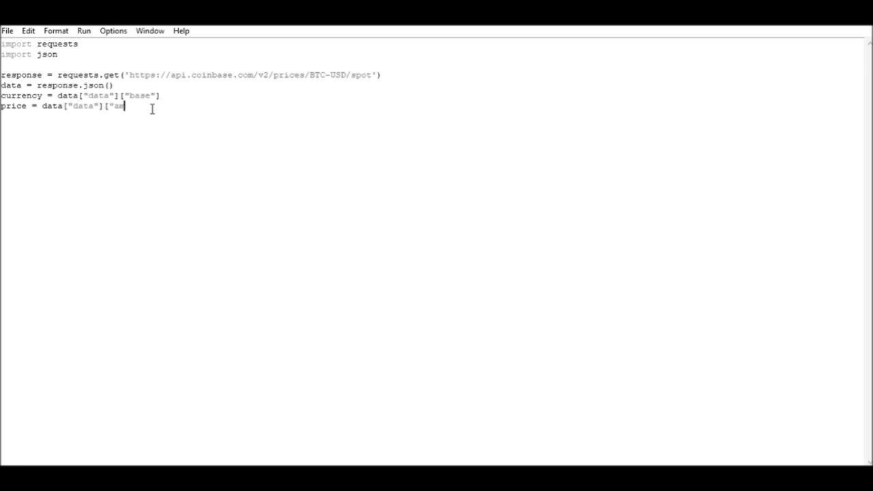
{"action": "type", "text": "ount\"]"}
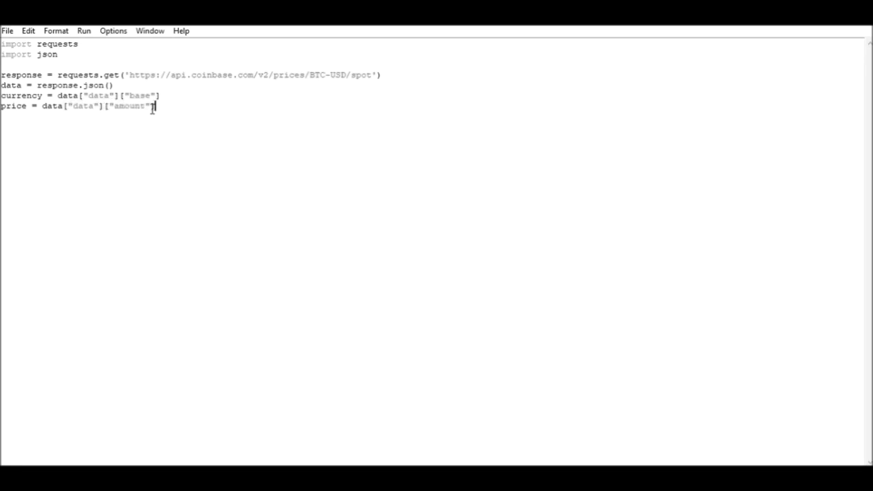
{"action": "key", "text": "Enter"}
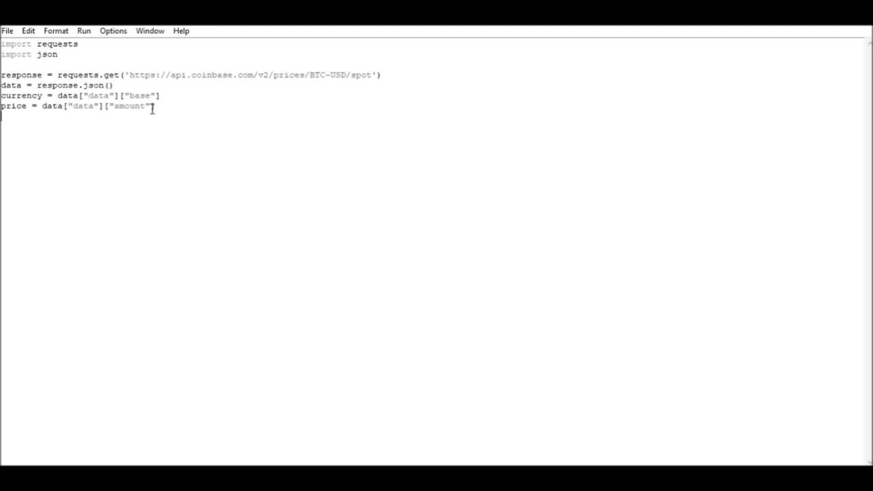
{"action": "type", "text": "print"}
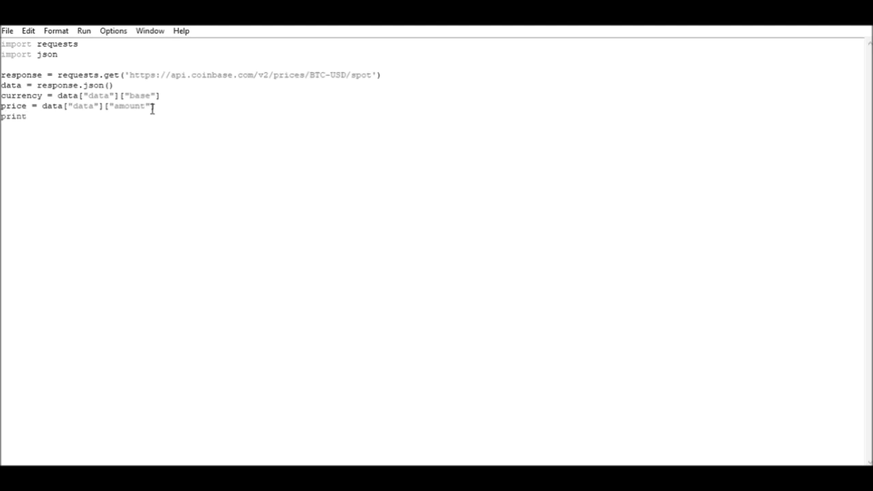
Step: Complete print(f"Currency: {currency} Price: {price}") as the final line
{"action": "type", "text": "()"}
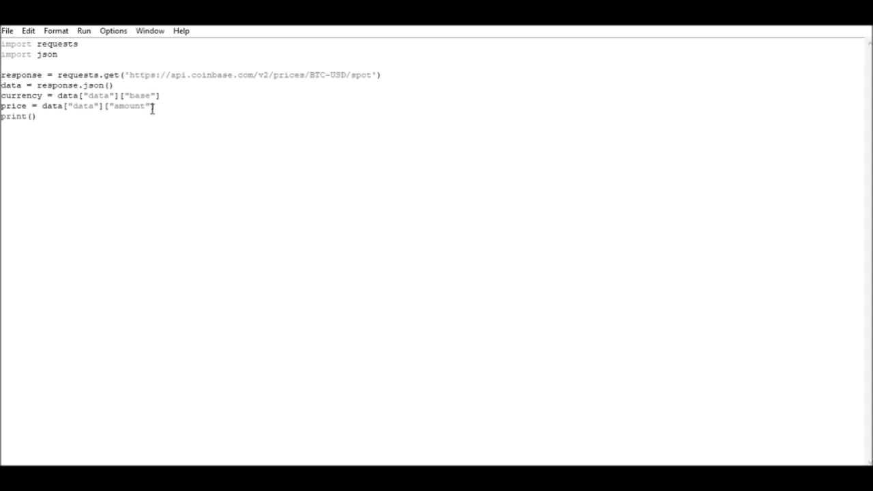
{"action": "type", "text": "f"}
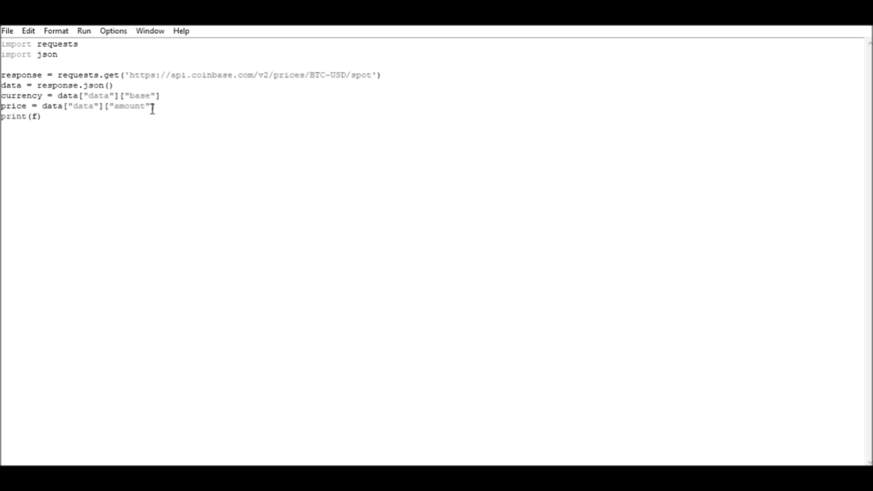
{"action": "type", "text": "f"}
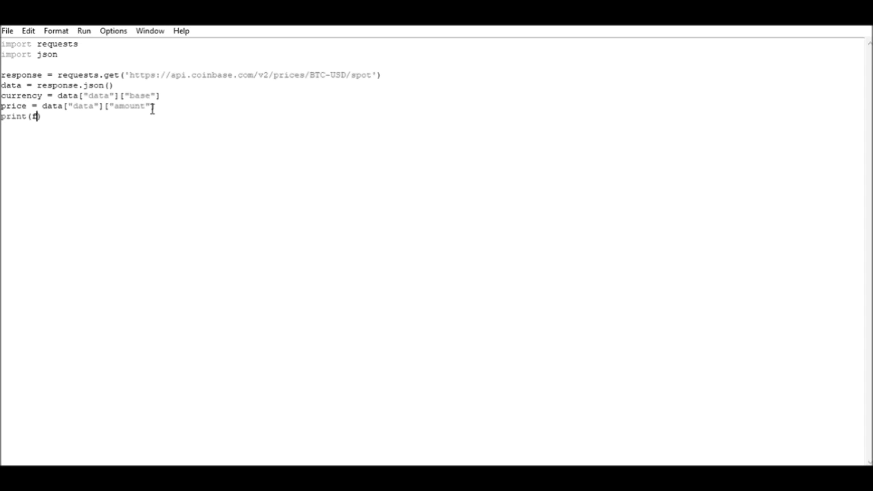
{"action": "type", "text": "\"\""}
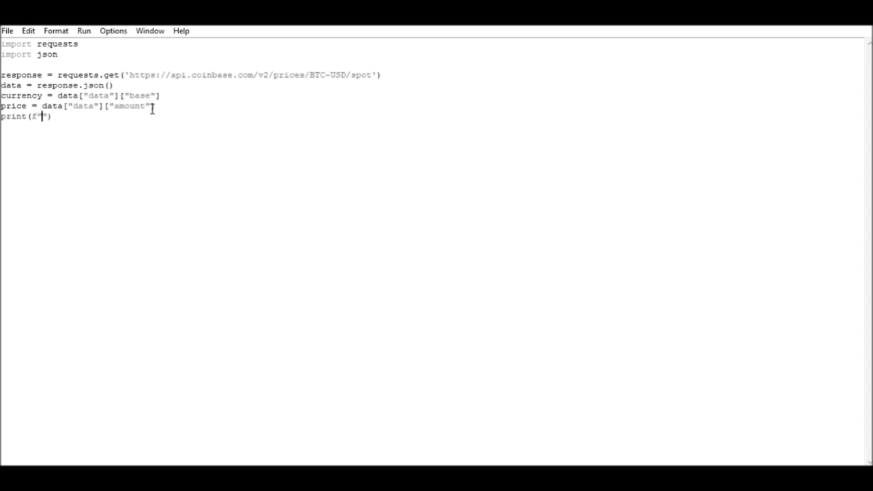
{"action": "type", "text": "Currency:  Price:"}
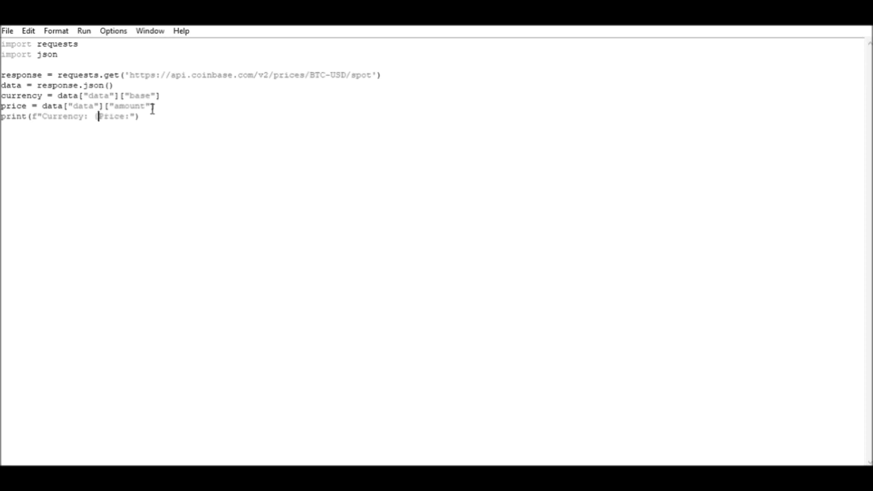
{"action": "type", "text": "{}"}
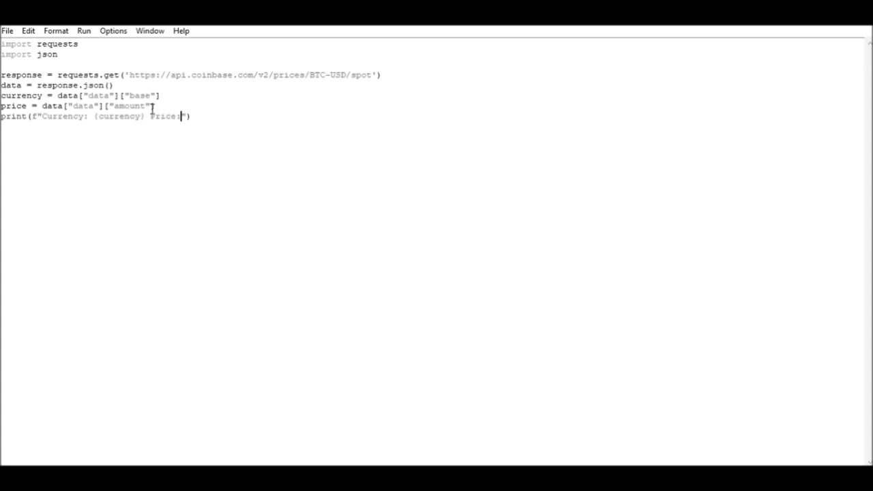
{"action": "type", "text": "{price}"}
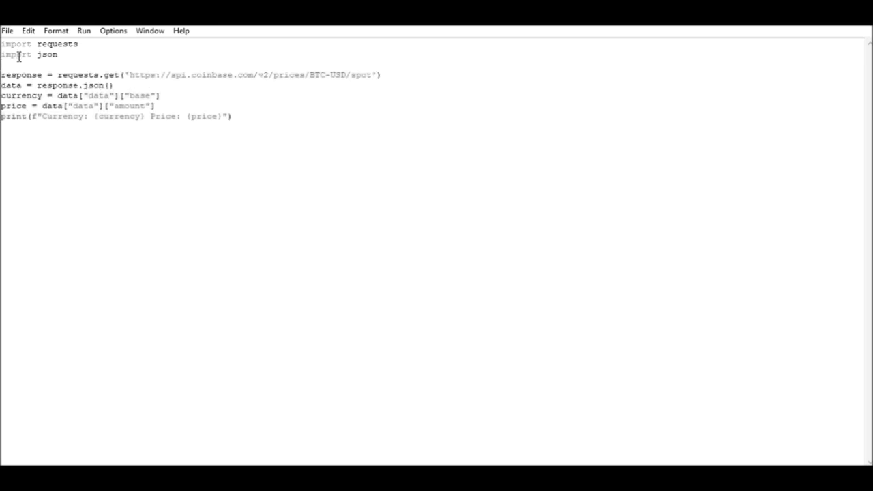
Step: Add 'import time' and put time.sleep(5) at the end of the while True loop
{"action": "type", "text": "import"}
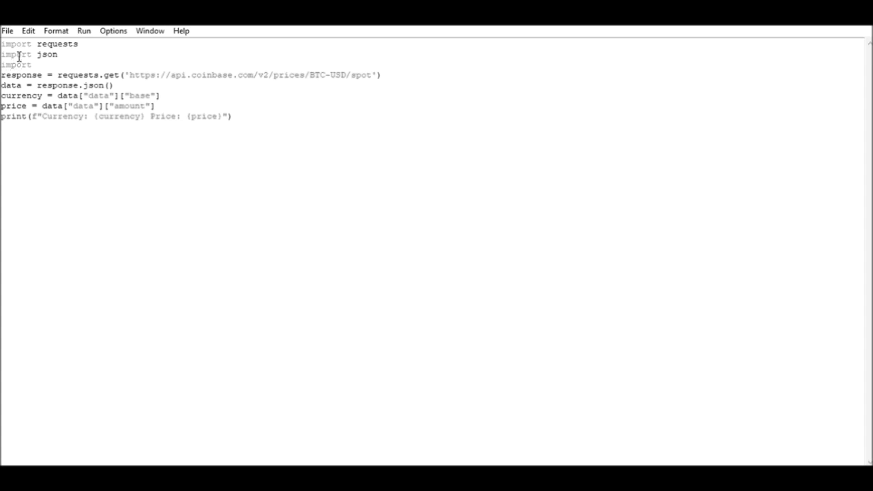
{"action": "type", "text": "time"}
{"action": "type", "text": "while True:"}
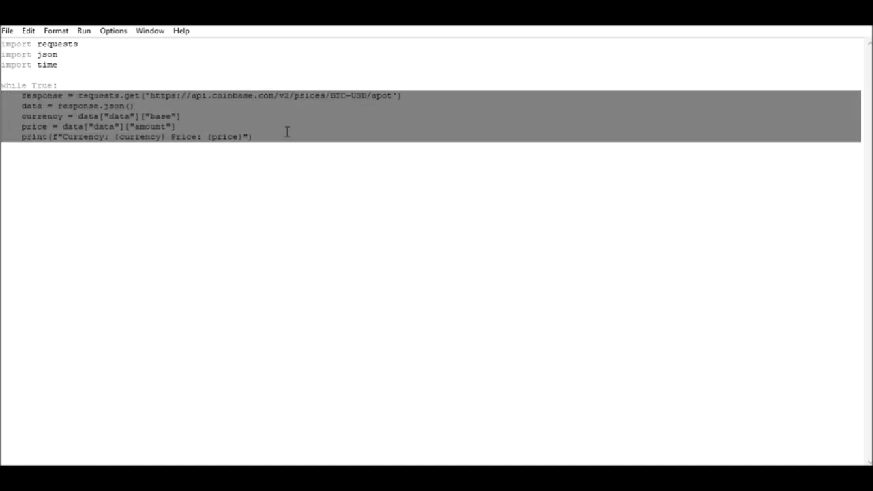
{"action": "left_click", "coordinate": [253, 137]}
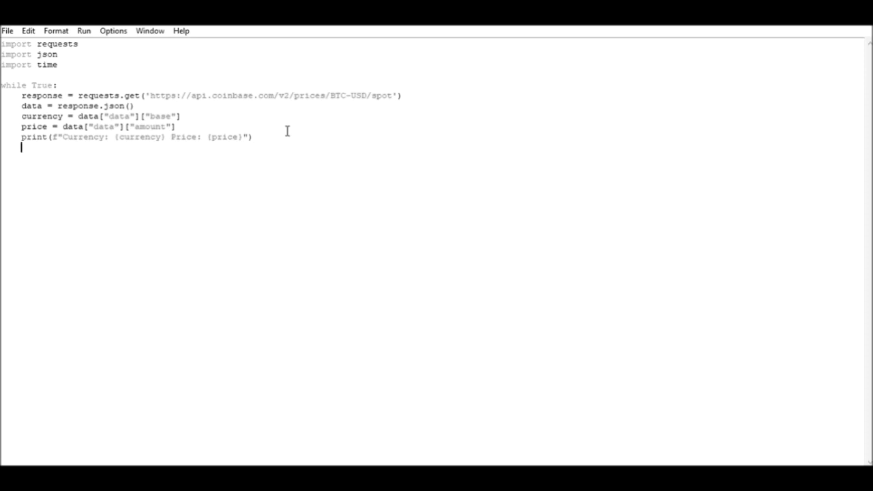
{"action": "type", "text": "time"}
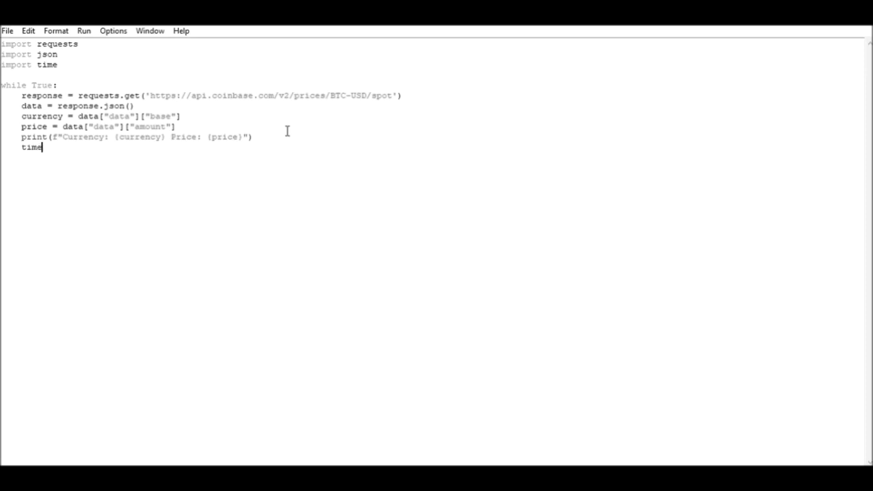
{"action": "type", "text": ".sleep("}
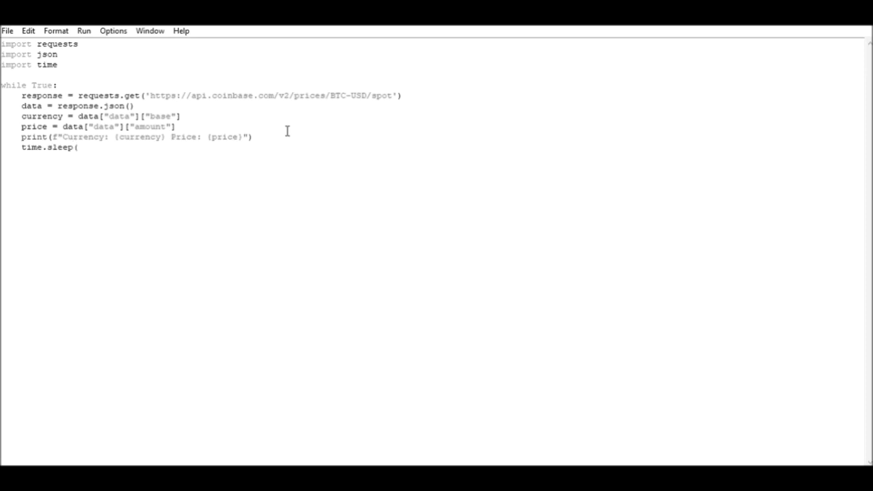
{"action": "type", "text": "5)"}
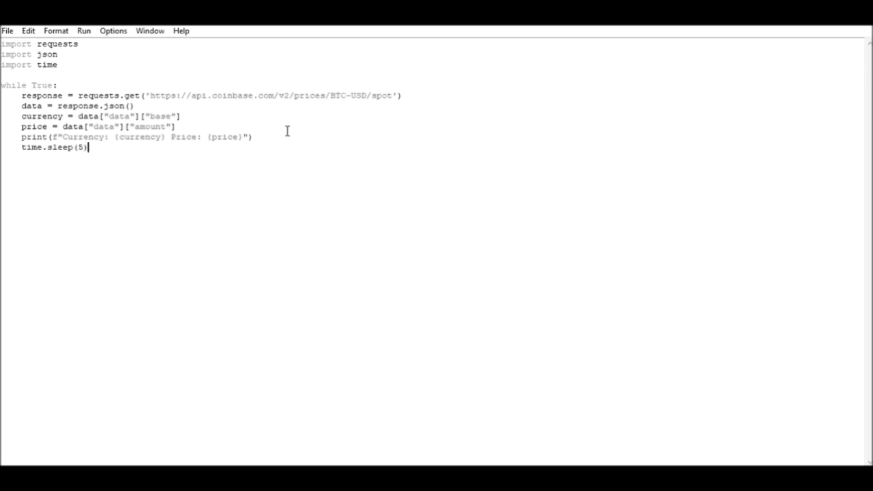
{"action": "mouse_move", "coordinate": [277, 133]}
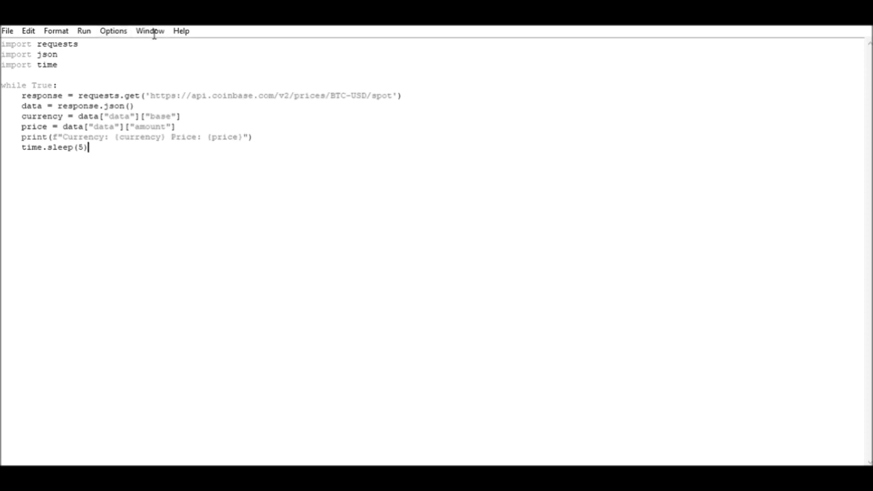
Step: Run the looping script with F5 and select the printed 'Currency: BTC Price' lines
{"action": "key", "text": "F5"}
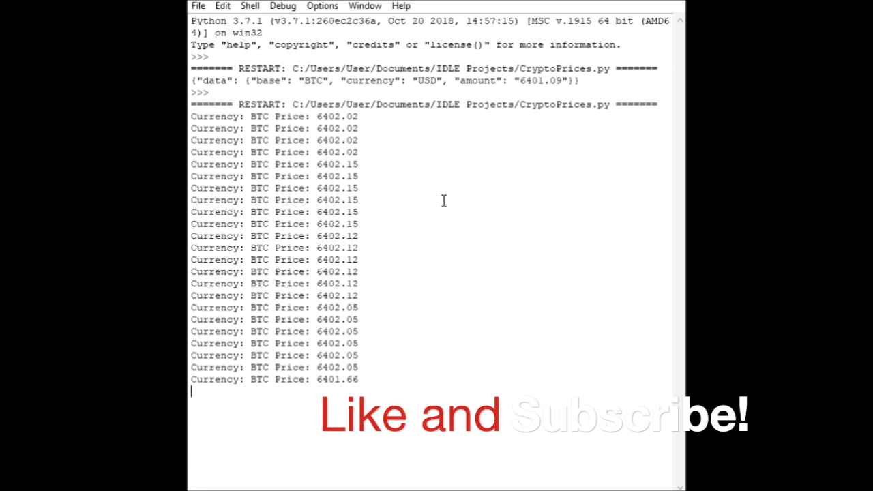
{"action": "mouse_move", "coordinate": [437, 213]}
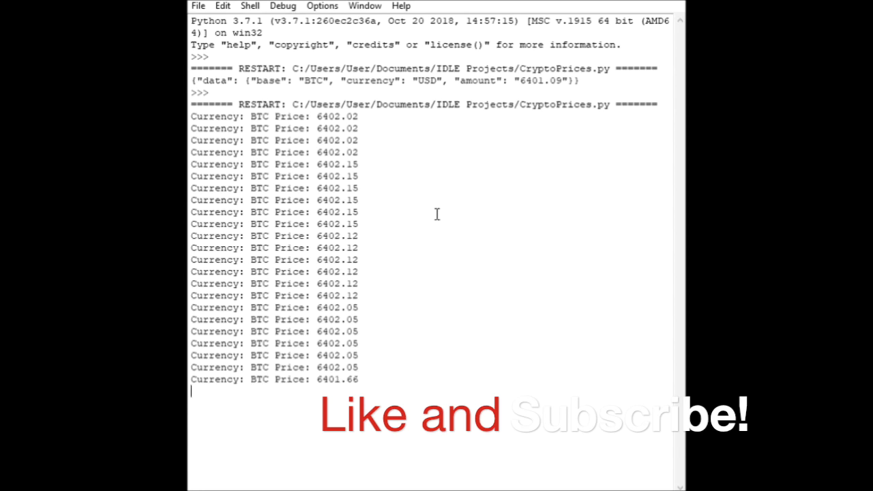
{"action": "left_click_drag", "start_coordinate": [235, 102], "coordinate": [358, 379]}
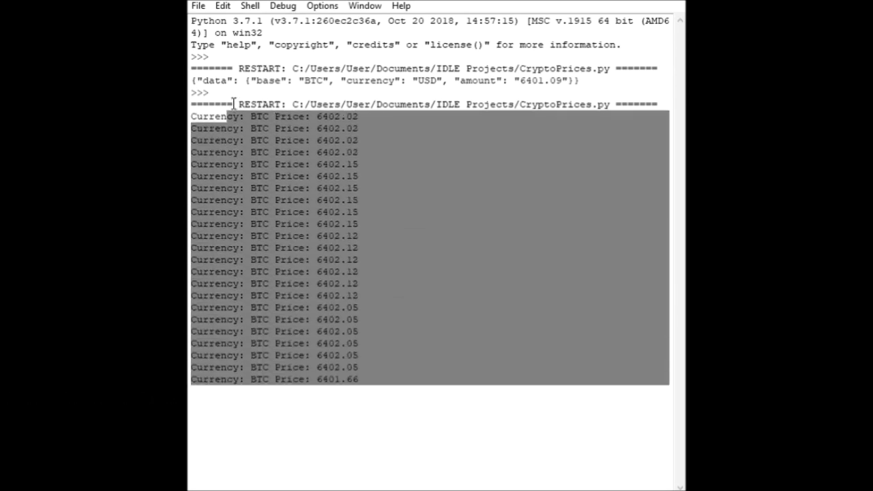